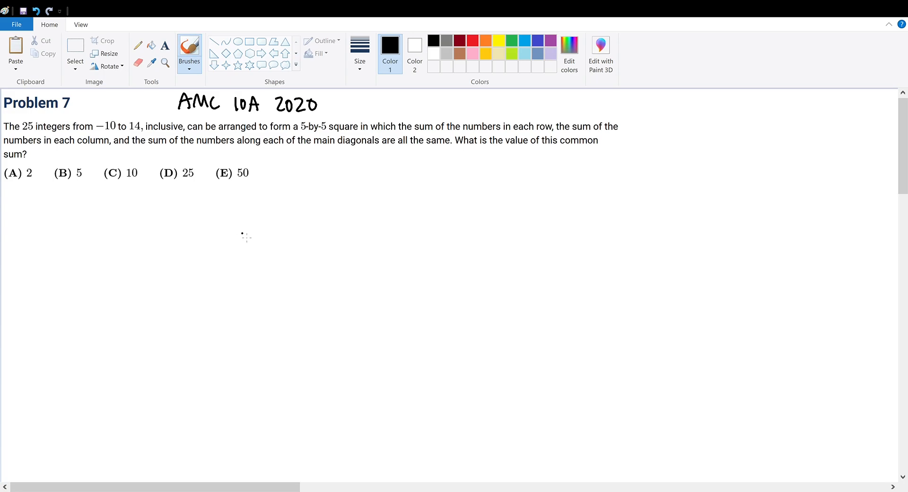
{"action": "mouse_move", "coordinate": [253, 261]}
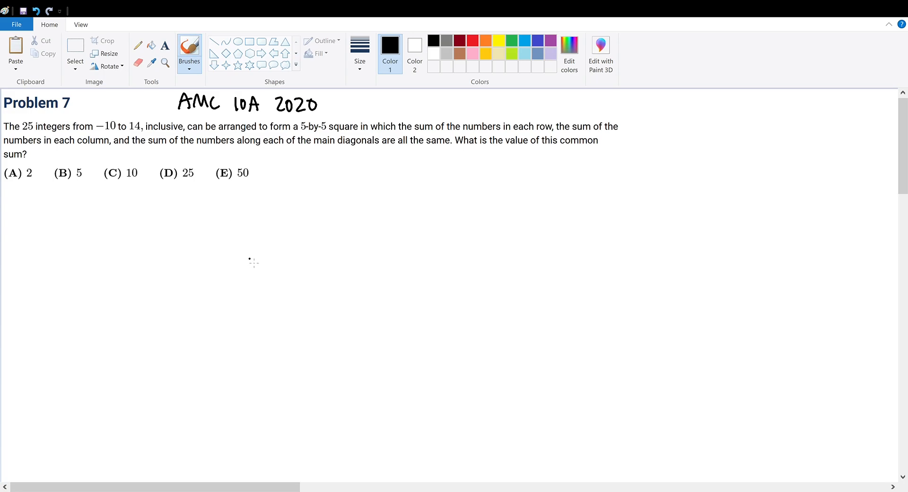
{"action": "mouse_move", "coordinate": [265, 259]}
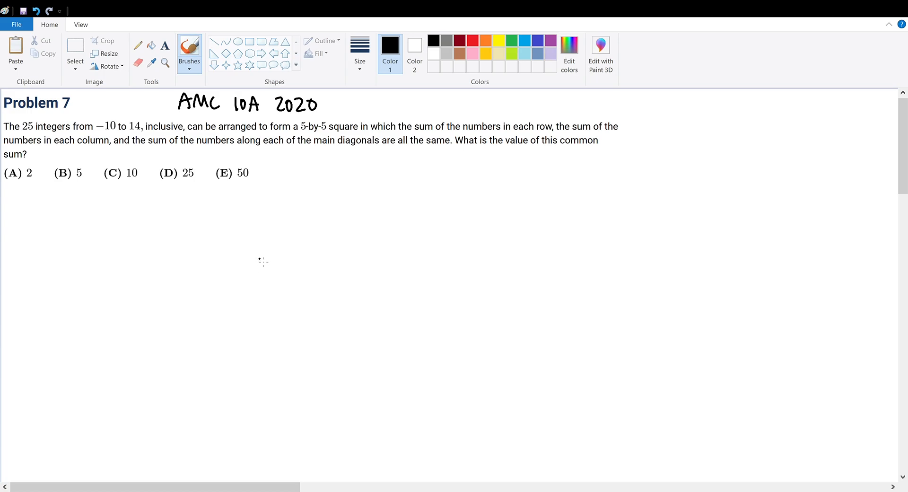
Handwrite the fraction −10 + … 14 over 5 and an equals sign below the answer choices.
{"action": "left_click_drag", "start_coordinate": [237, 218], "coordinate": [257, 226]}
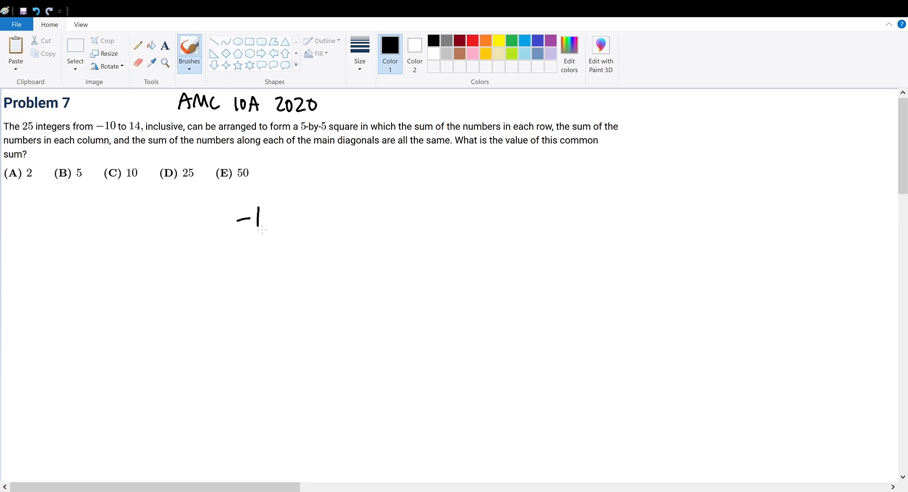
{"action": "left_click_drag", "start_coordinate": [259, 224], "coordinate": [270, 219]}
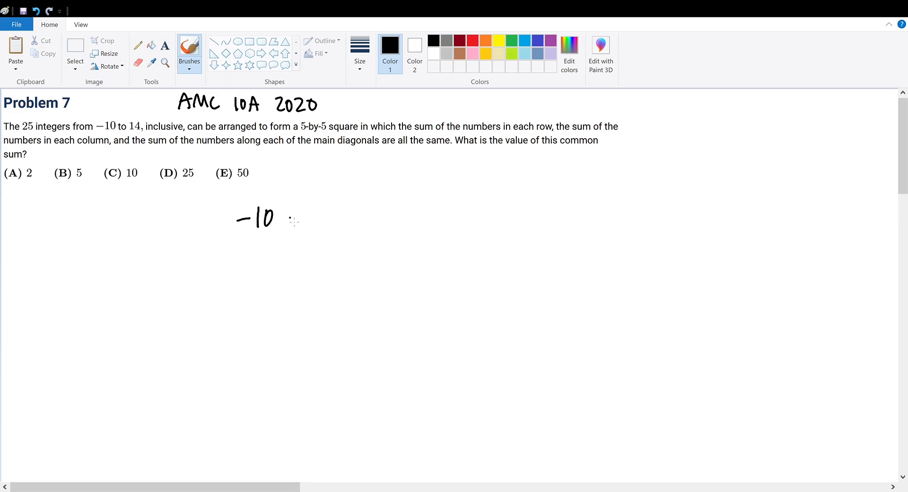
{"action": "left_click_drag", "start_coordinate": [283, 219], "coordinate": [292, 221]}
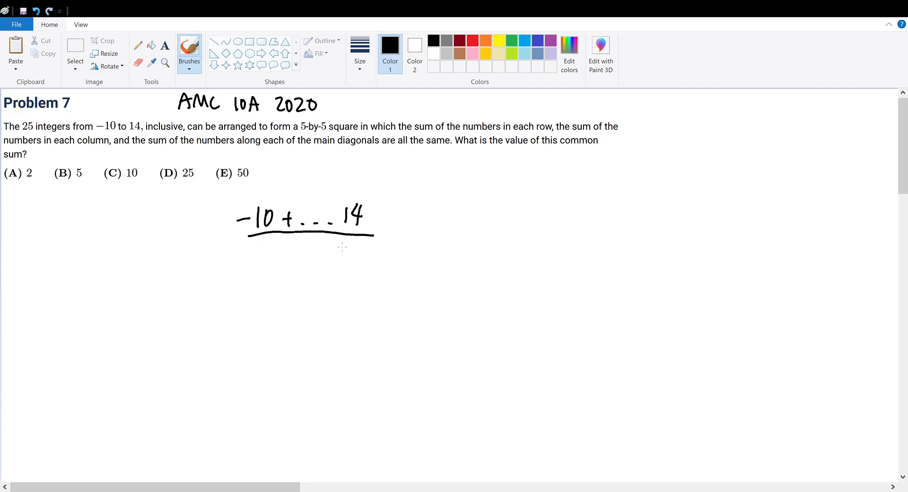
{"action": "left_click_drag", "start_coordinate": [306, 243], "coordinate": [316, 258]}
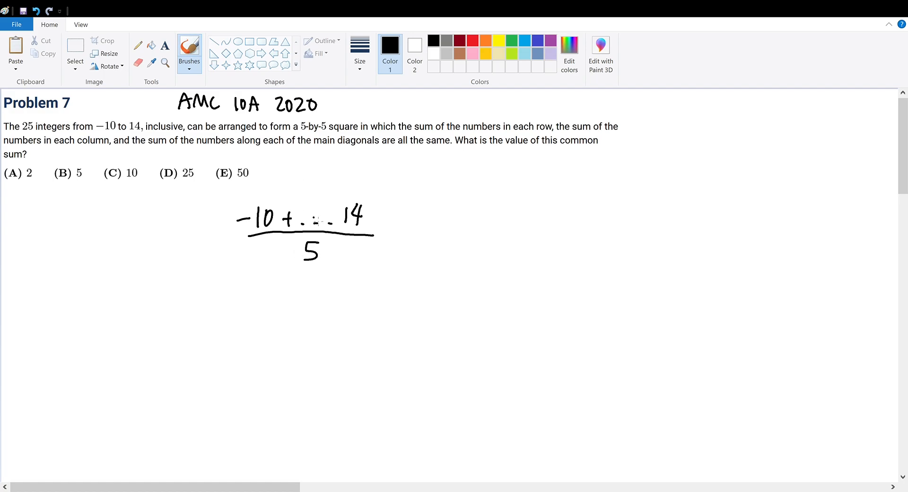
{"action": "mouse_move", "coordinate": [313, 287]}
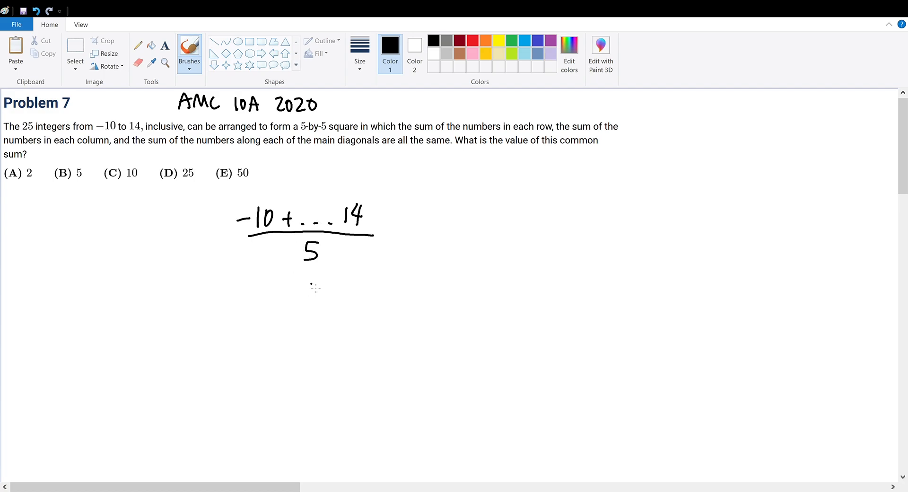
{"action": "mouse_move", "coordinate": [264, 199]}
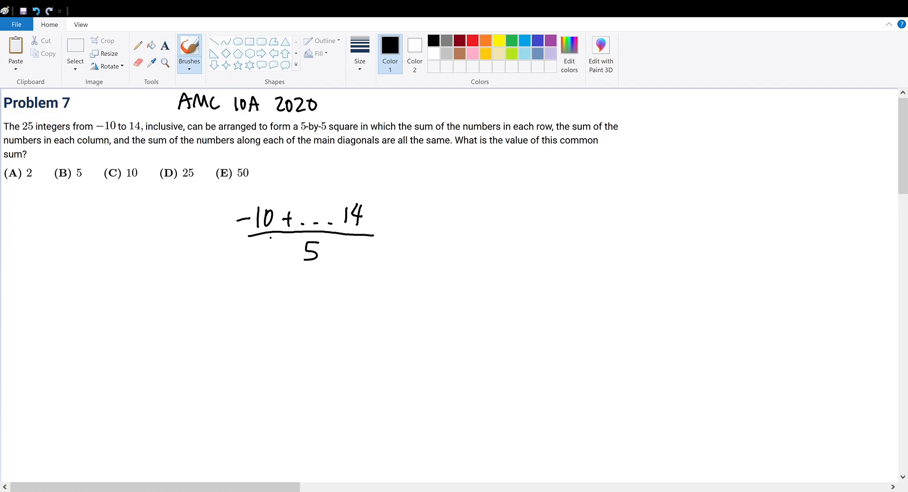
{"action": "mouse_move", "coordinate": [418, 232]}
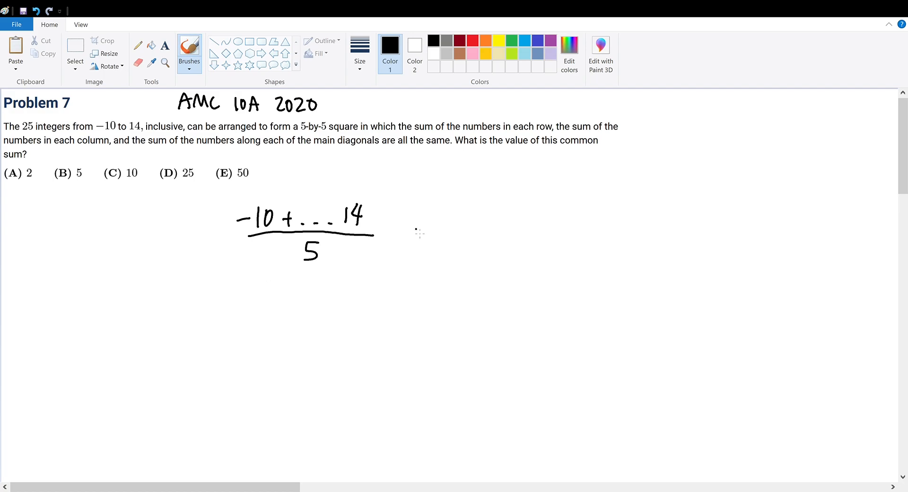
{"action": "left_click_drag", "start_coordinate": [399, 235], "coordinate": [411, 240]}
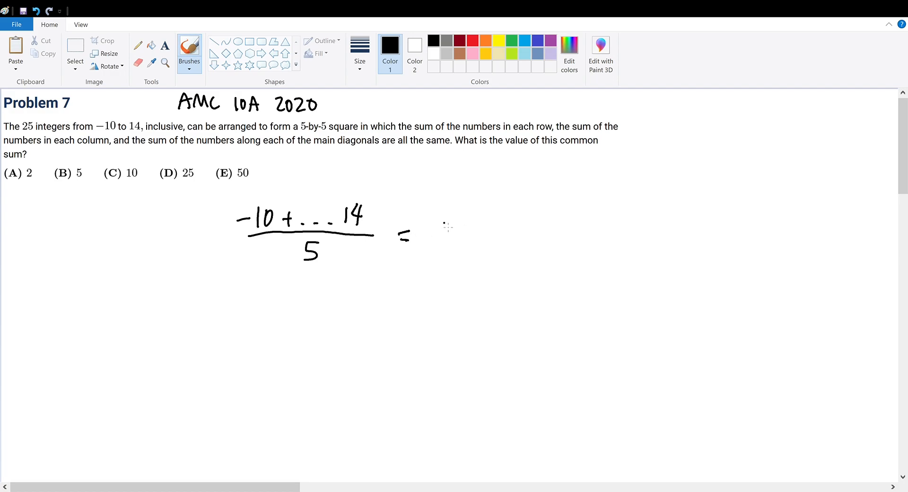
Write the arithmetic-series fraction (−10+14)·25/2 over 5 after the equals sign.
{"action": "left_click_drag", "start_coordinate": [439, 237], "coordinate": [564, 238]}
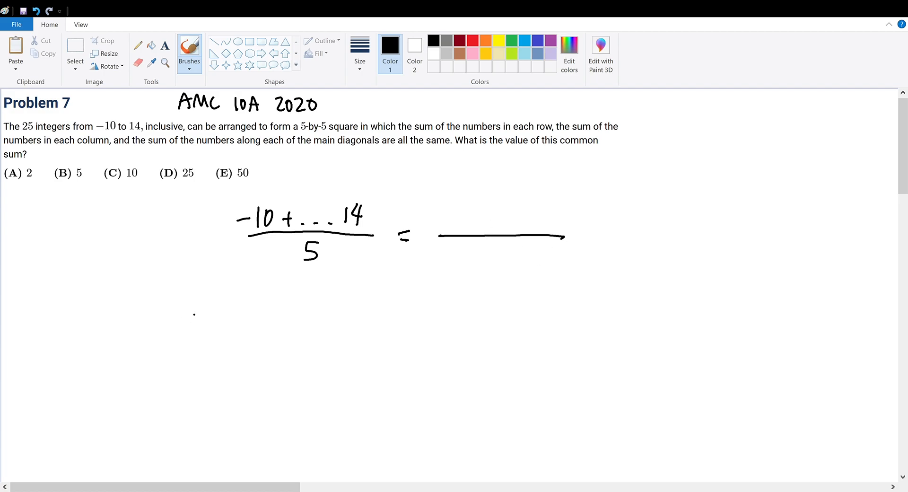
{"action": "left_click_drag", "start_coordinate": [437, 200], "coordinate": [486, 191]}
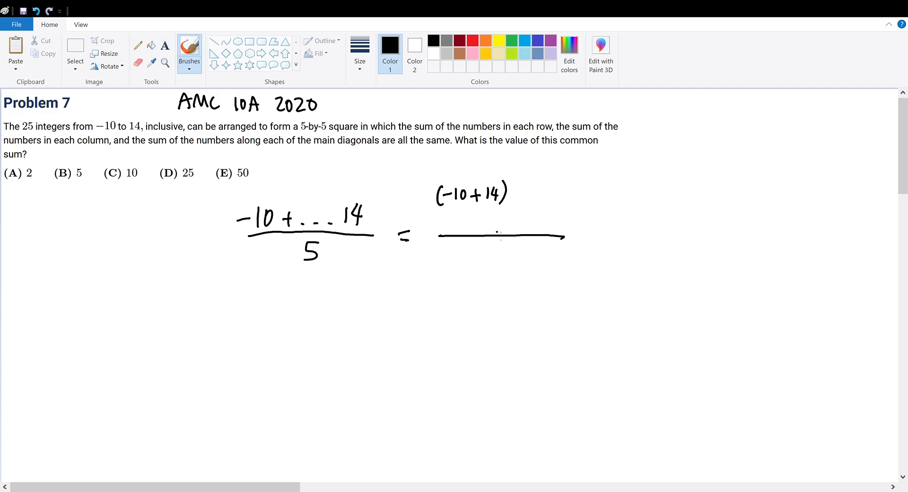
Write the term count 14−(−10)+1 = 25 below the equation.
{"action": "left_click_drag", "start_coordinate": [382, 313], "coordinate": [365, 310]}
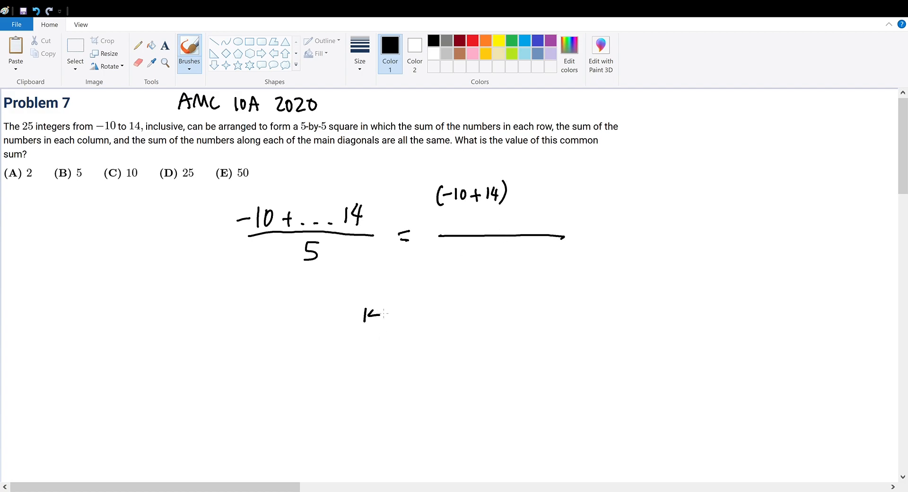
{"action": "left_click_drag", "start_coordinate": [365, 316], "coordinate": [486, 316]}
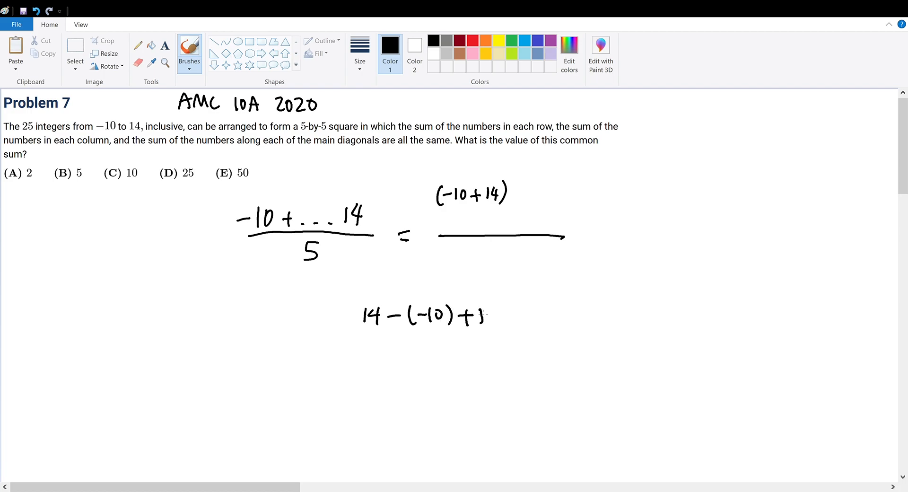
{"action": "left_click_drag", "start_coordinate": [498, 316], "coordinate": [550, 315]}
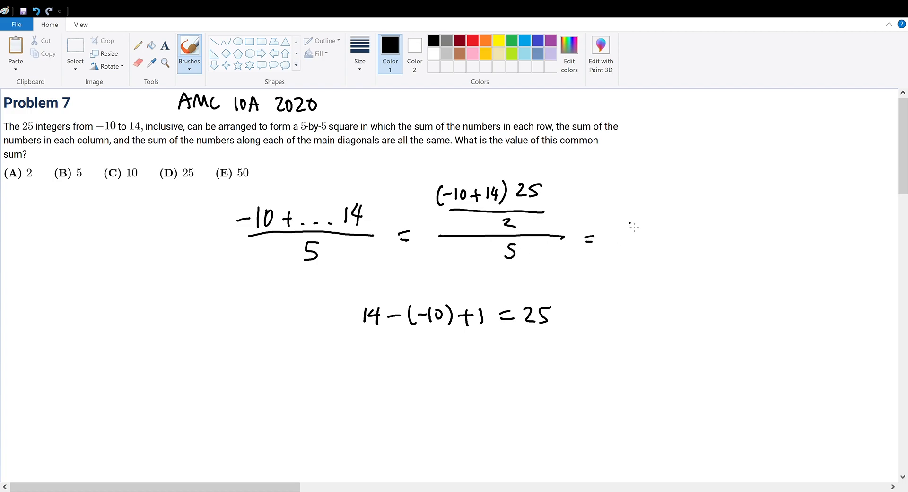
Write 4·25/10, cancel factors, and underline the simplified result = 10.
{"action": "left_click_drag", "start_coordinate": [623, 208], "coordinate": [674, 234]}
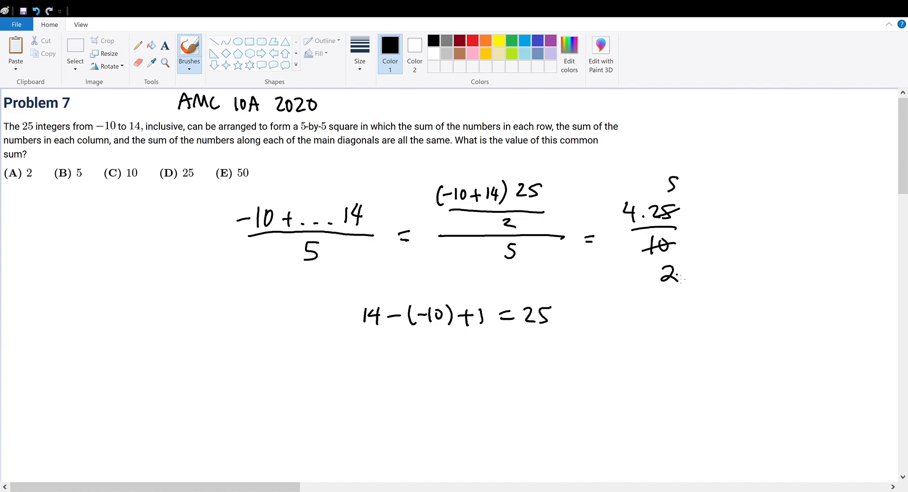
{"action": "left_click_drag", "start_coordinate": [631, 171], "coordinate": [671, 278]}
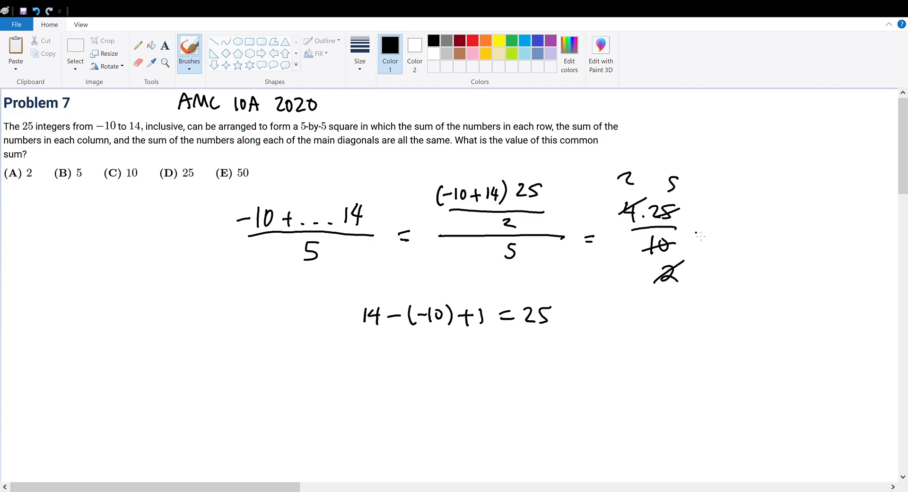
{"action": "left_click_drag", "start_coordinate": [701, 232], "coordinate": [744, 231]}
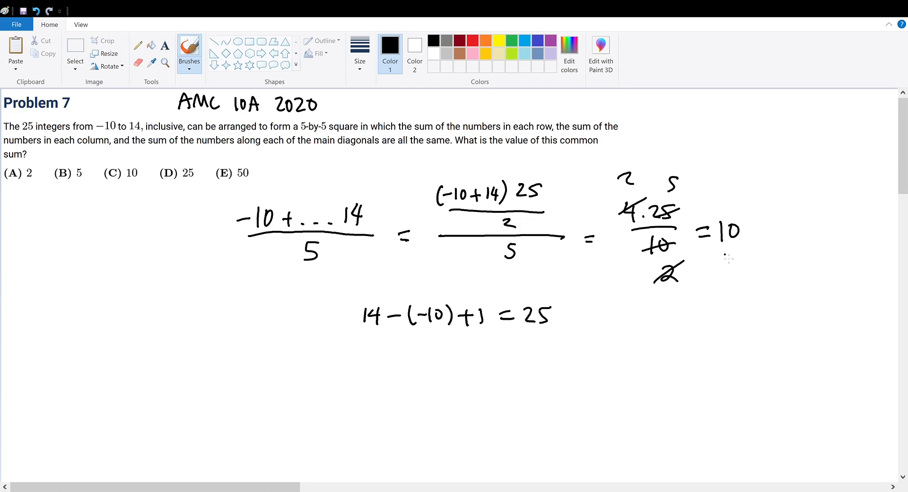
{"action": "left_click_drag", "start_coordinate": [718, 251], "coordinate": [755, 251]}
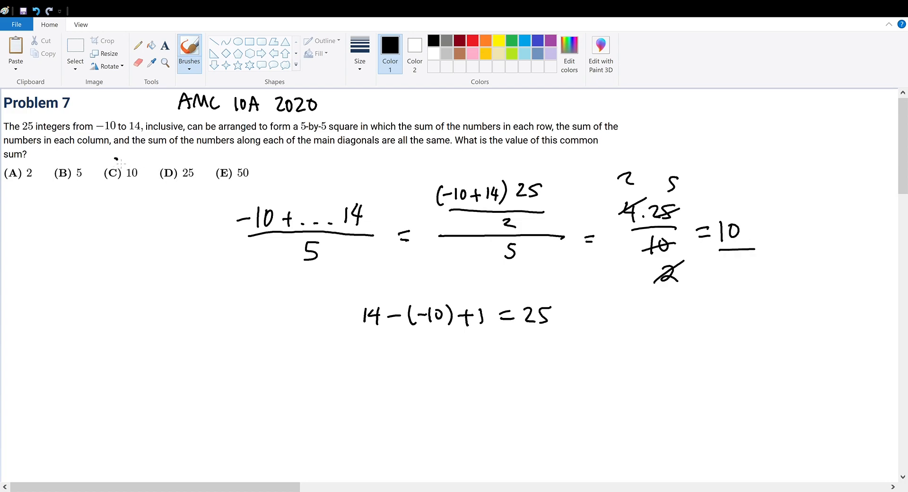
Circle answer choice (C) 10 and draw an arrow pointing at the result.
{"action": "left_click_drag", "start_coordinate": [101, 156], "coordinate": [142, 185]}
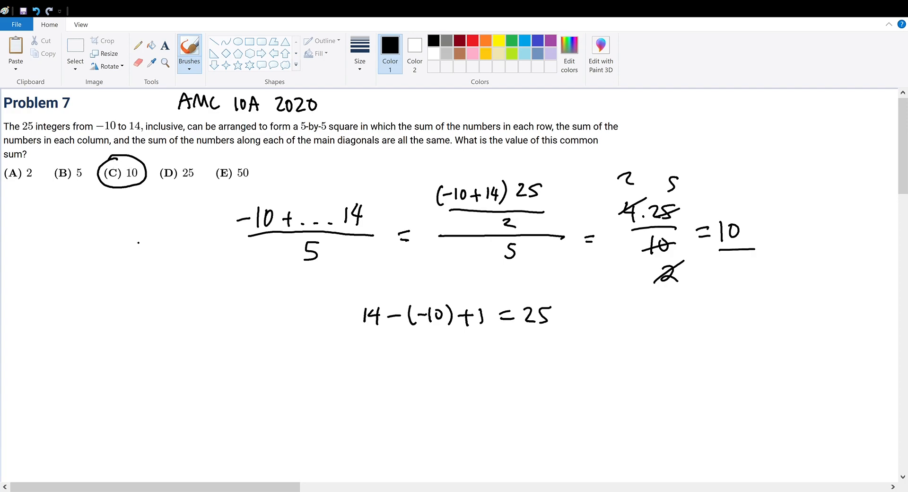
{"action": "left_click_drag", "start_coordinate": [764, 191], "coordinate": [732, 218]}
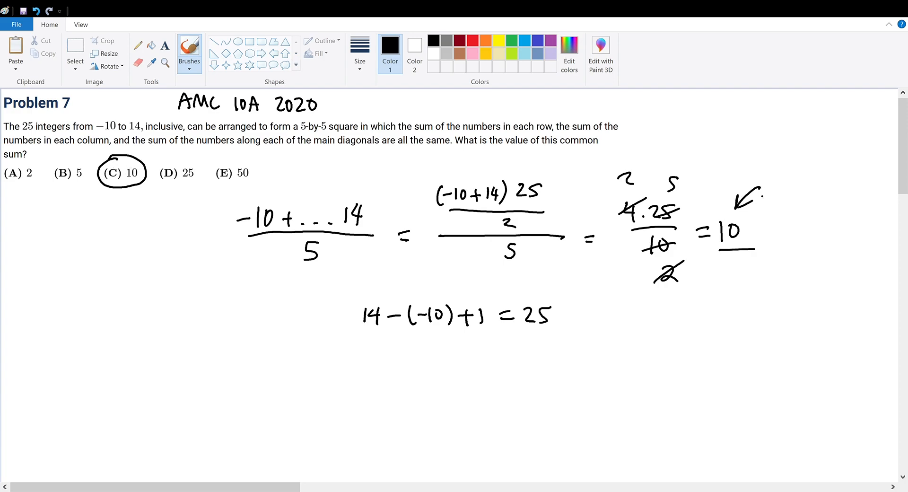